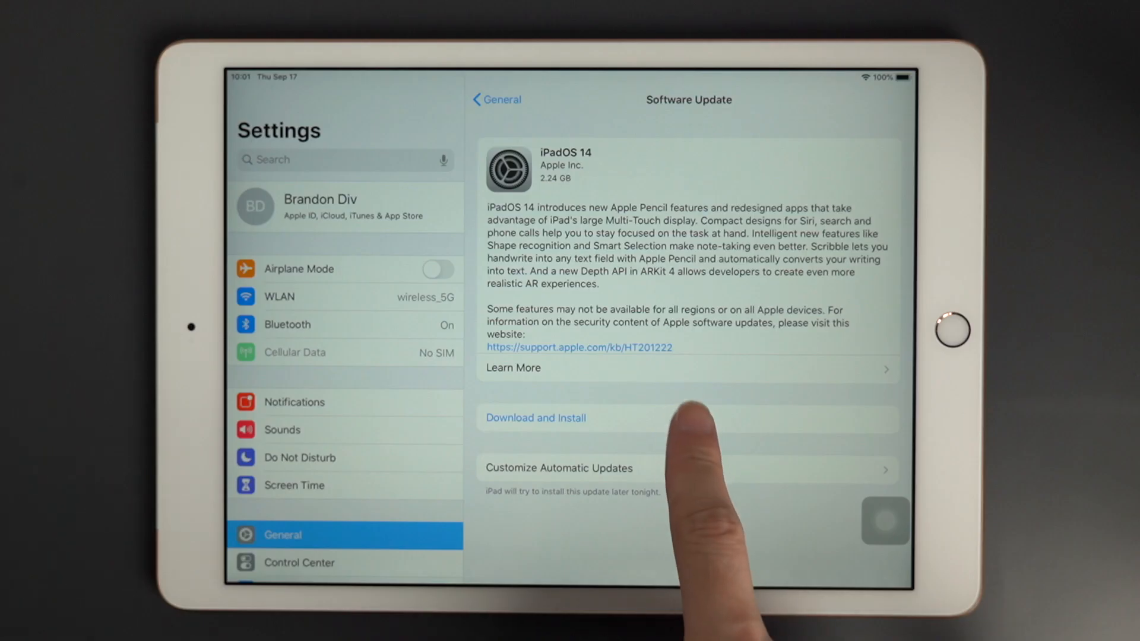
Try Download and Install for iPadOS 14, then bring up General's Reset options
left_click(535, 418)
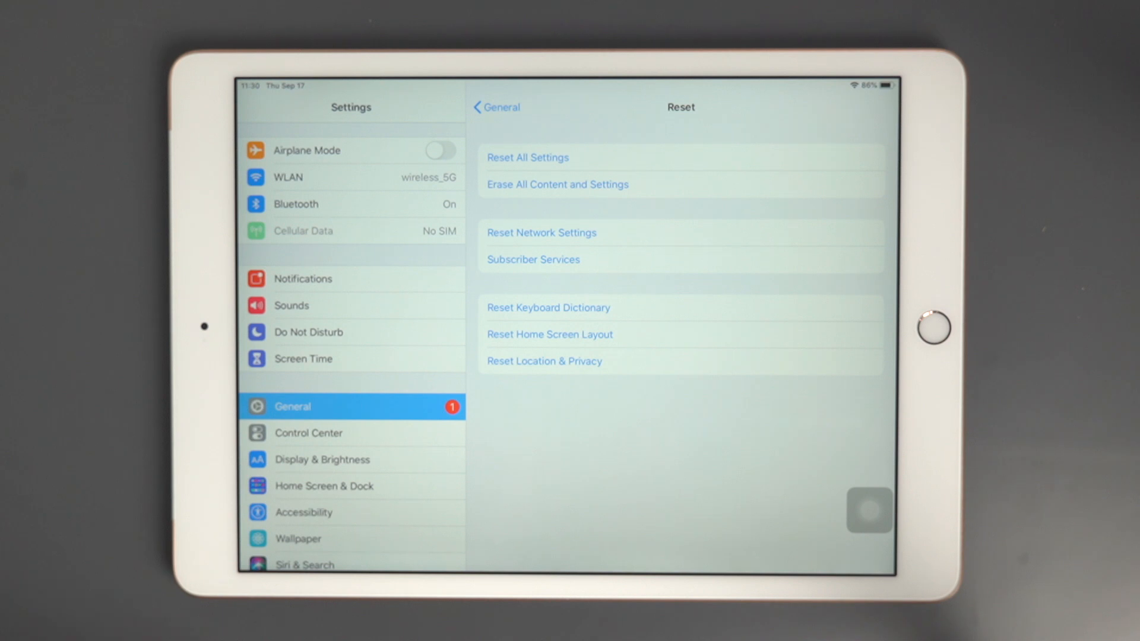
Reset the iPad's network settings before connecting it to iTunes
left_click(542, 232)
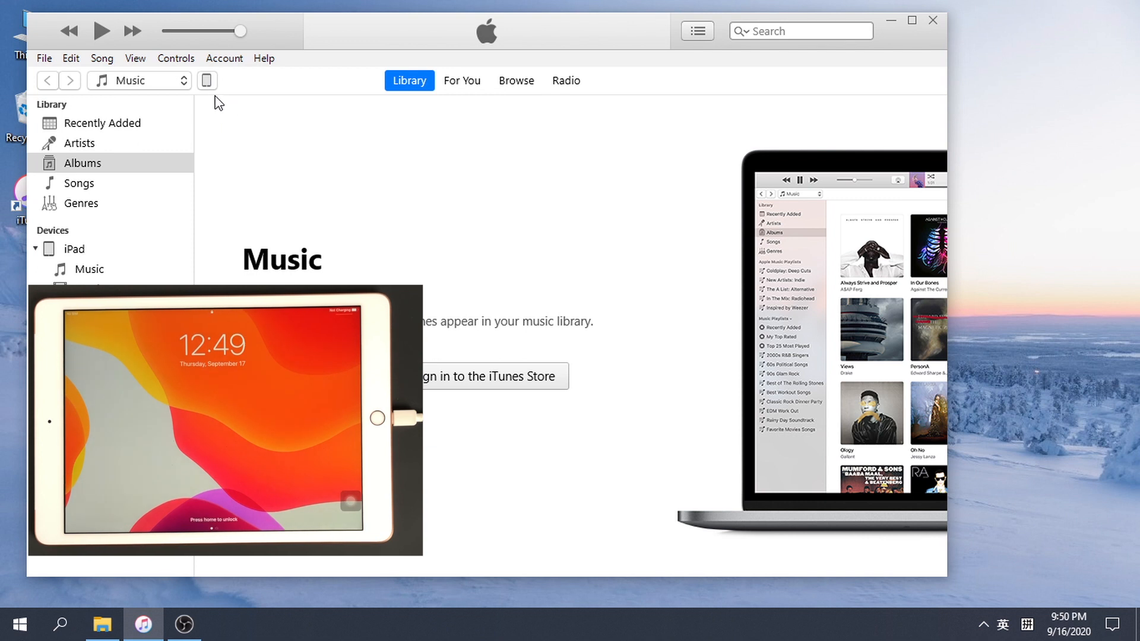
Update the connected iPad to iPadOS 14 and accept the license agreement
left_click(207, 80)
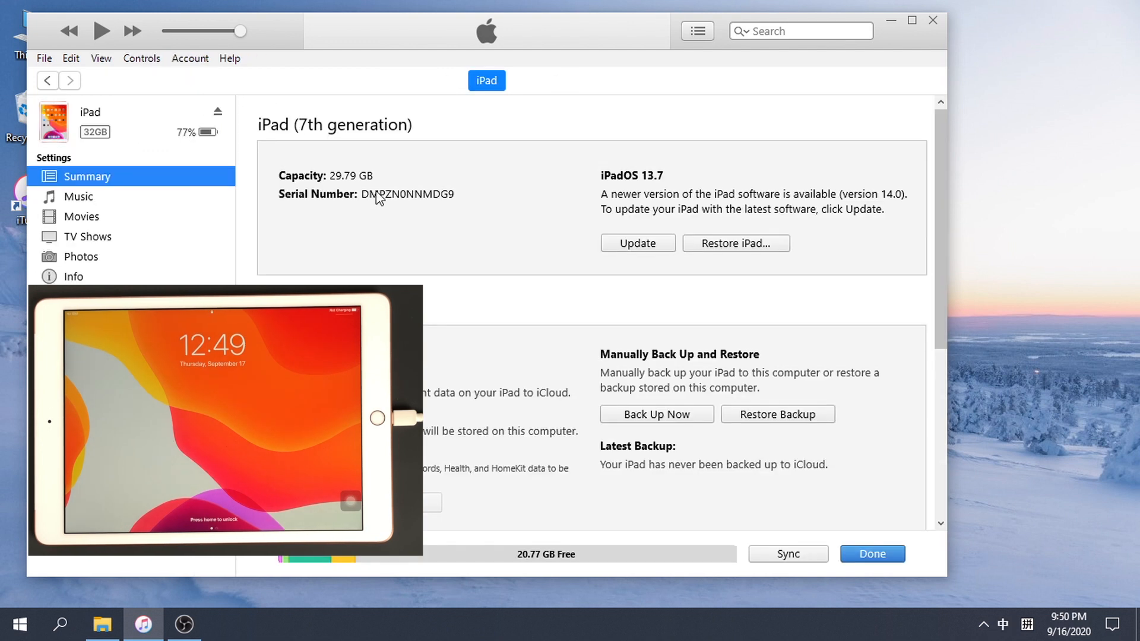
left_click(638, 243)
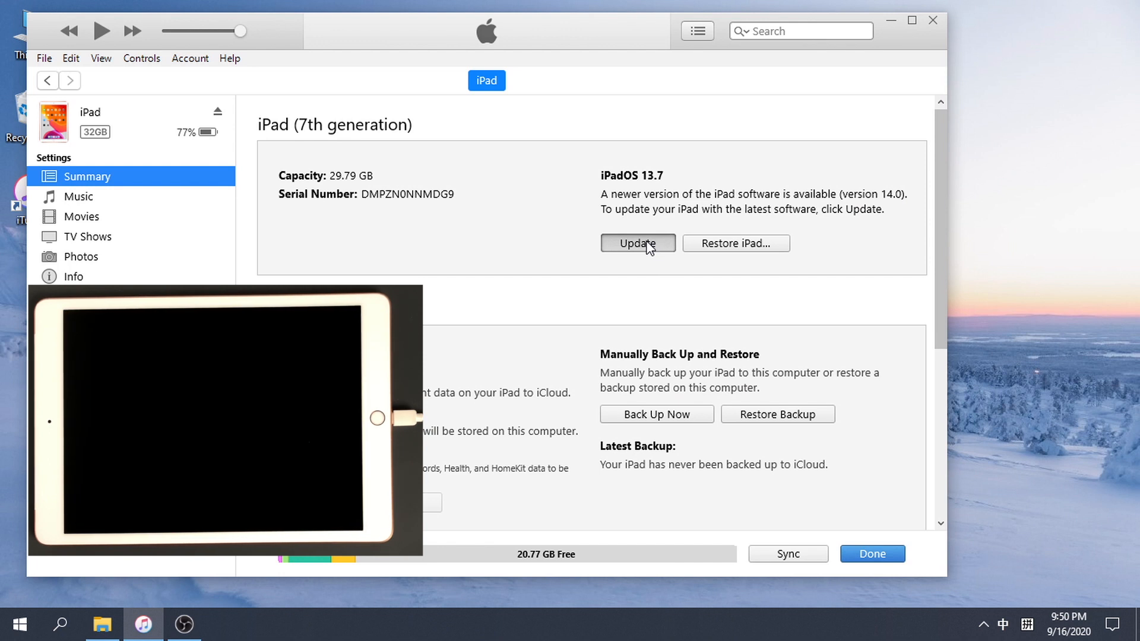
left_click(638, 243)
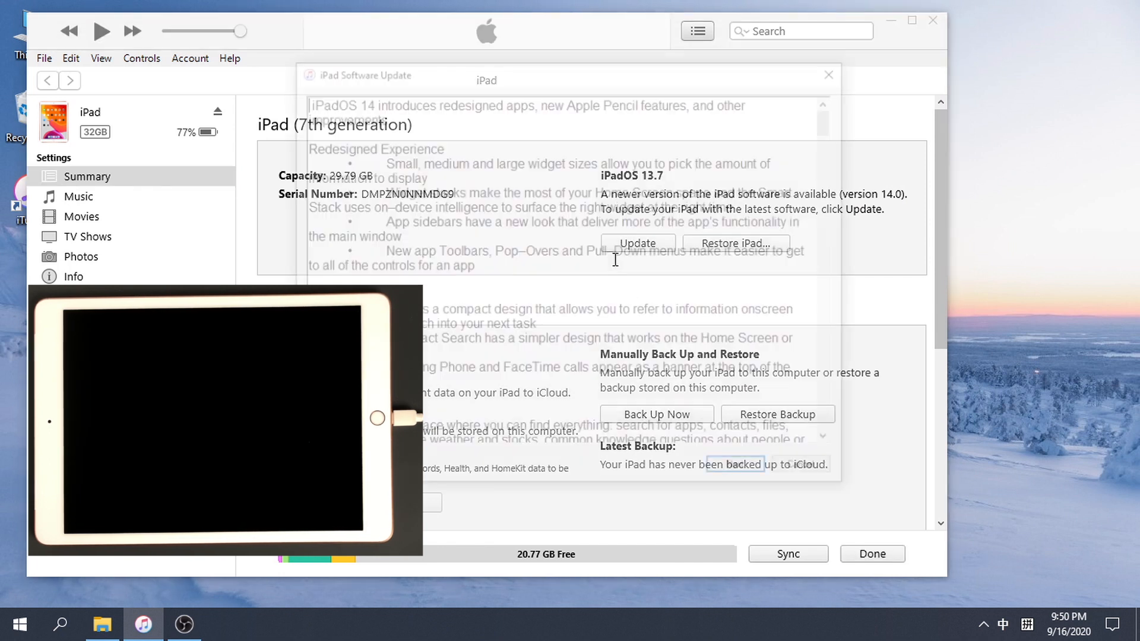
left_click(638, 243)
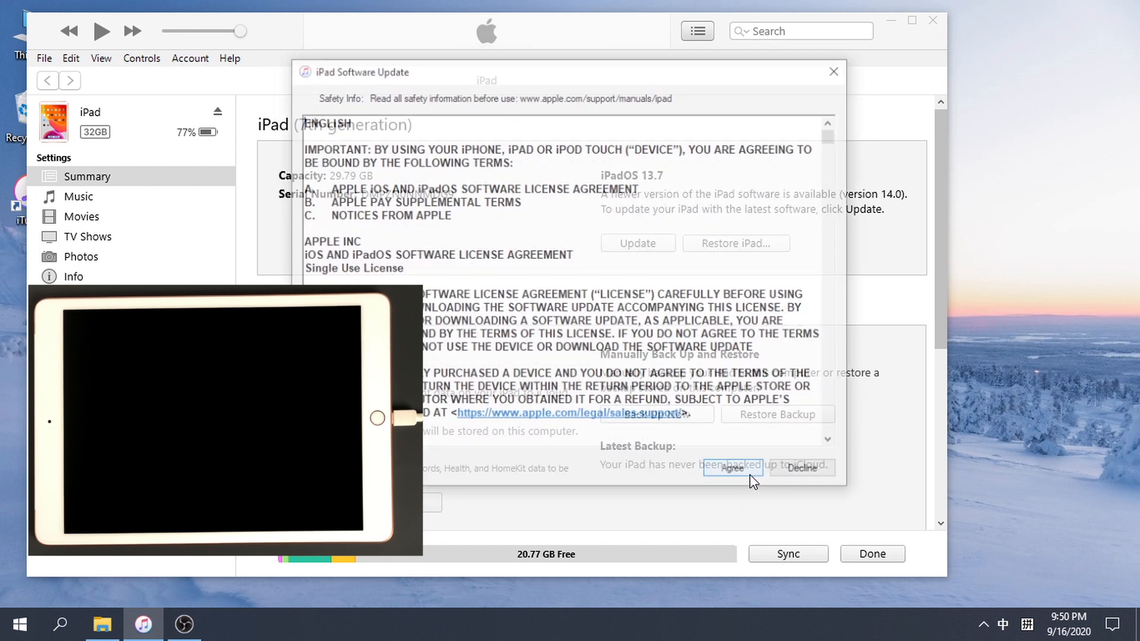
left_click(733, 468)
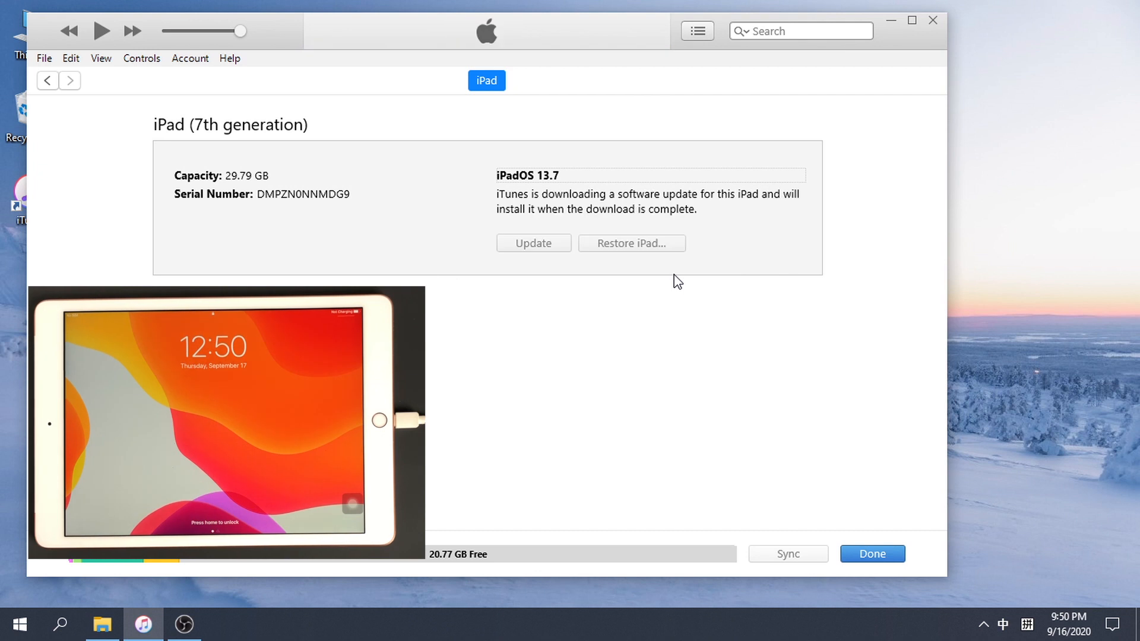
left_click(857, 31)
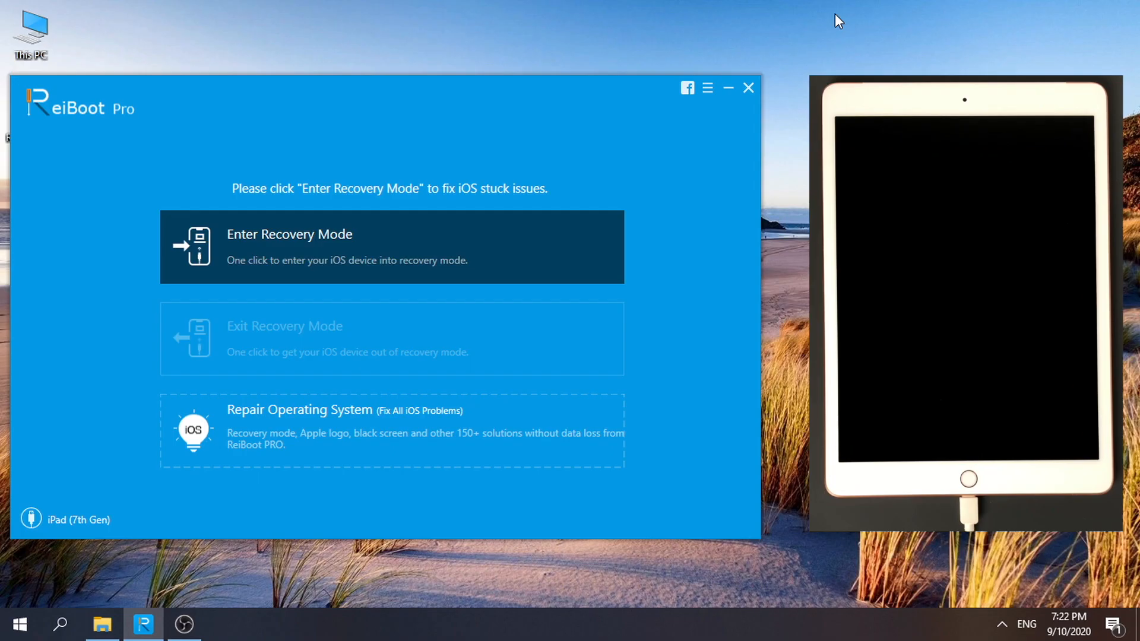
mouse_move(425, 432)
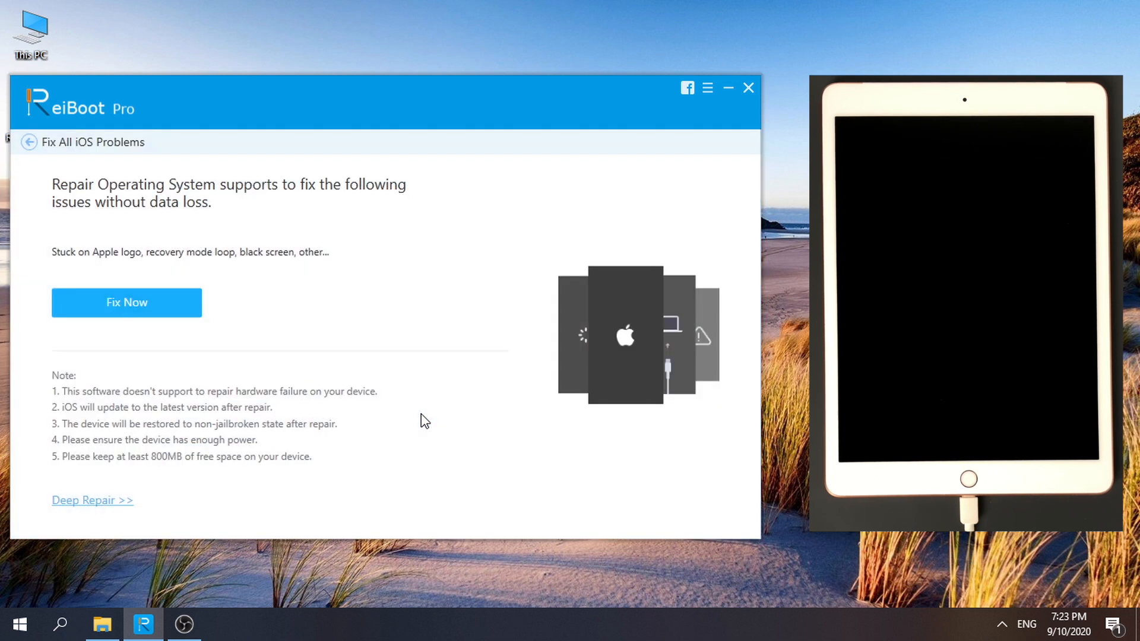
mouse_move(131, 325)
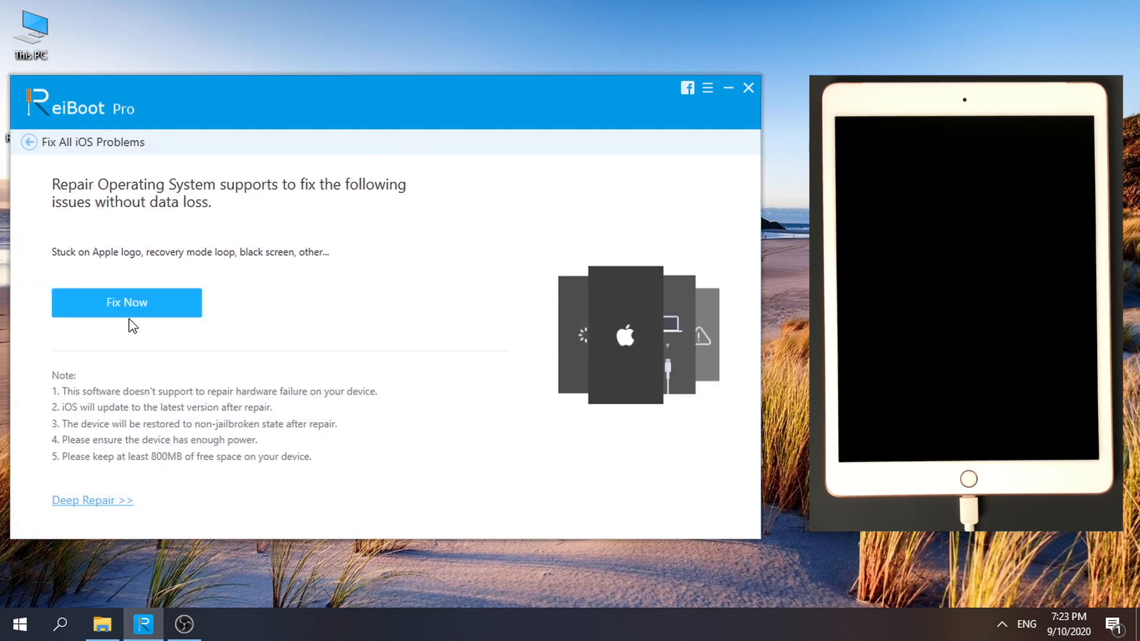
Download the iPad (7th Gen) version 14 firmware package for repair
left_click(127, 303)
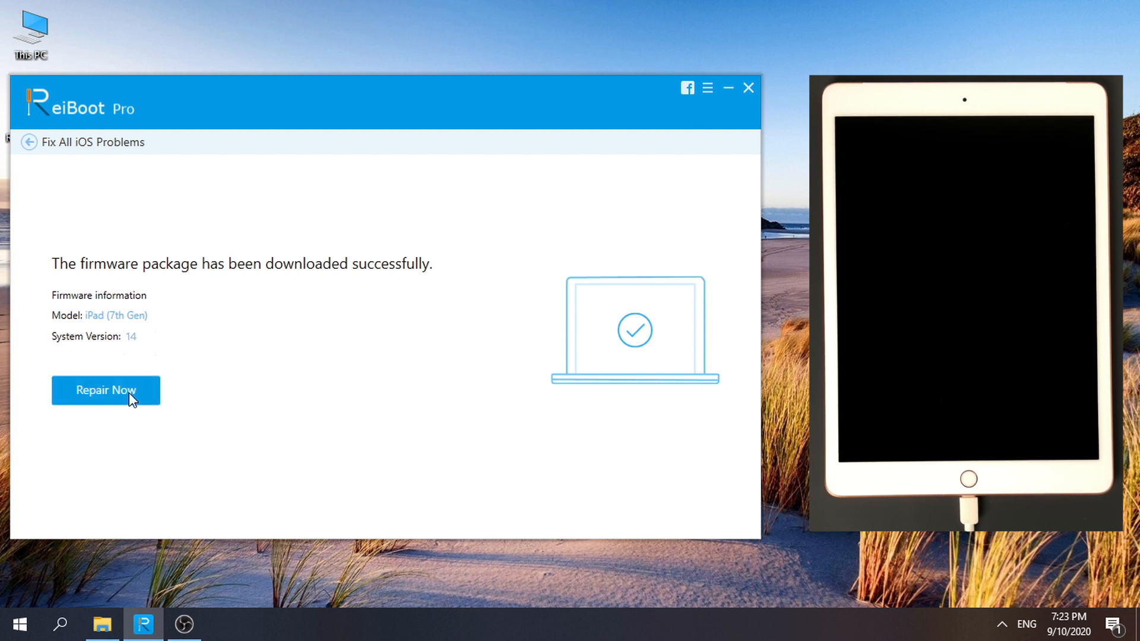
Run Repair Now with the downloaded version 14 firmware
left_click(106, 391)
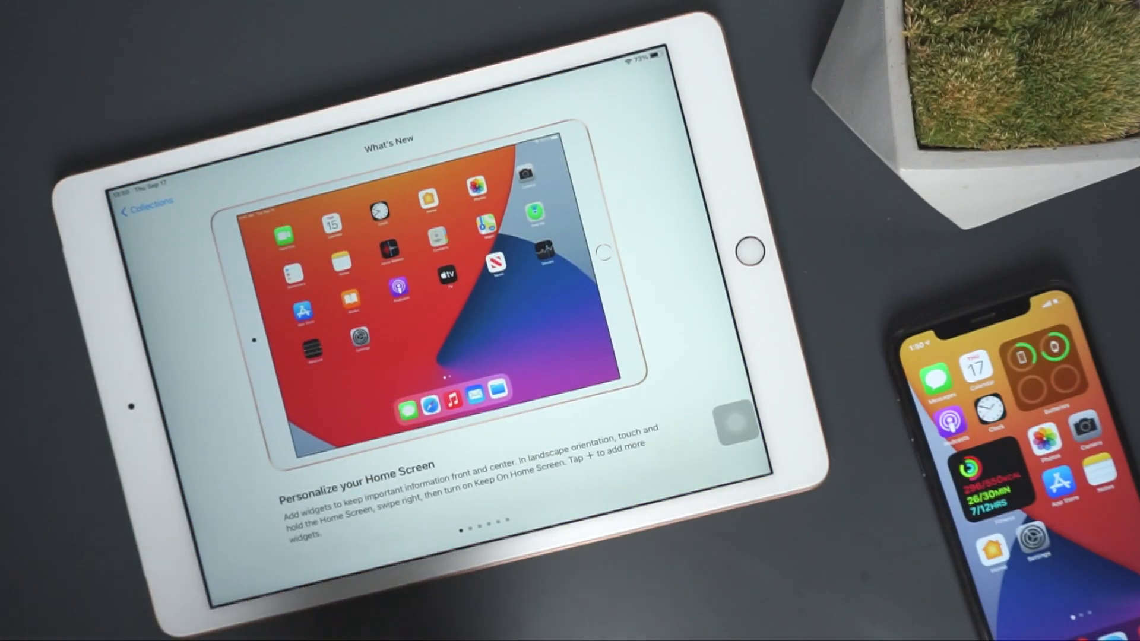
Go back from the What's New widgets tip to the Tips Collections page
left_click(138, 212)
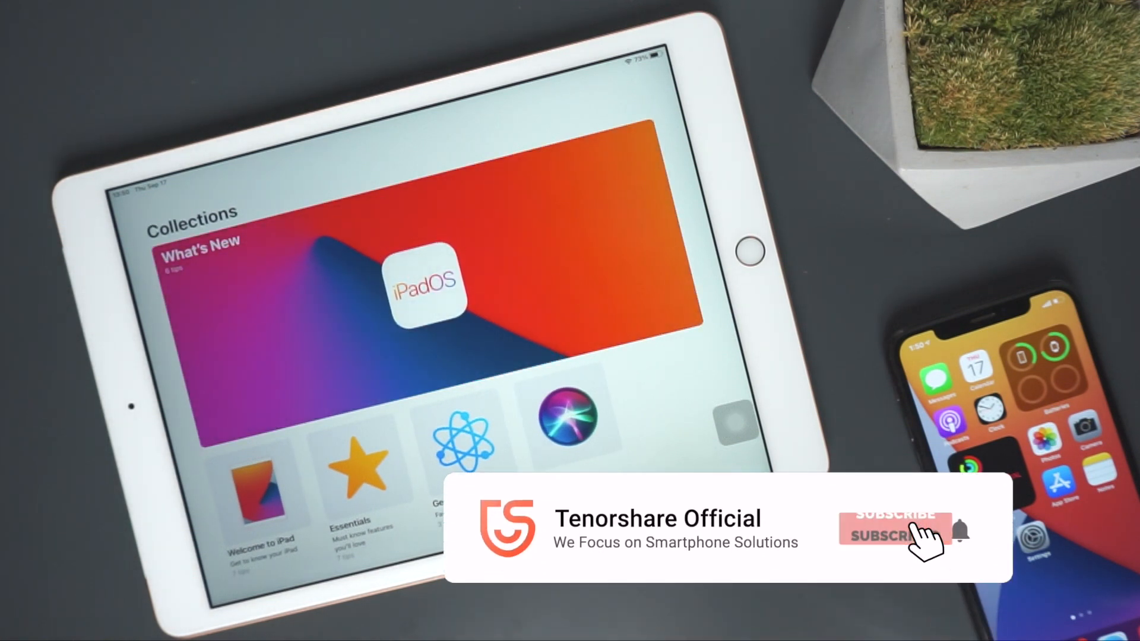
left_click(890, 538)
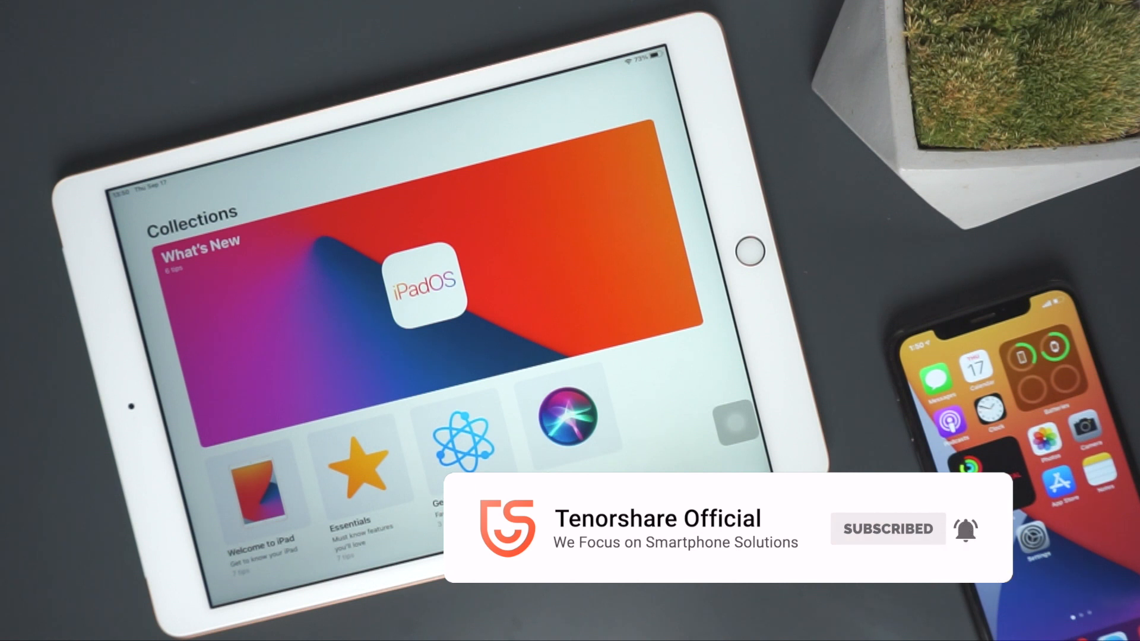